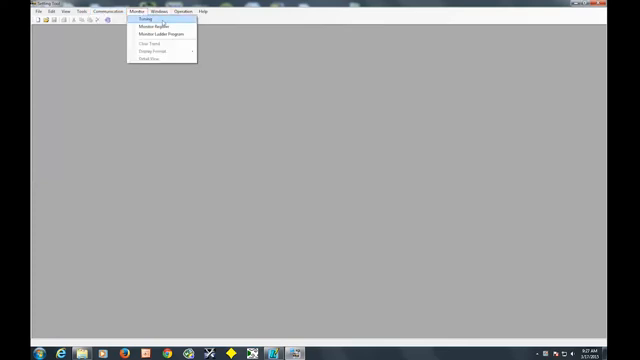
# - Start the device communication search for the temperature controller from the Communications menu
pyautogui.click(140, 20)
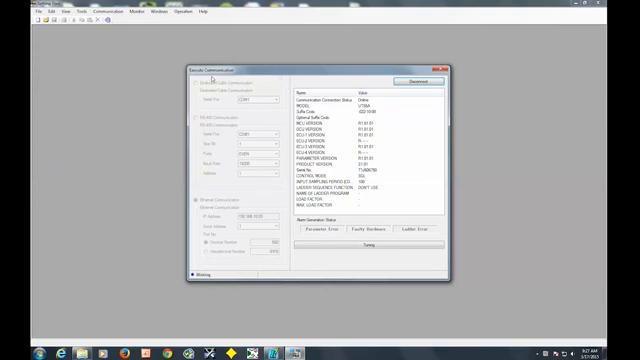
pyautogui.moveTo(208, 176)
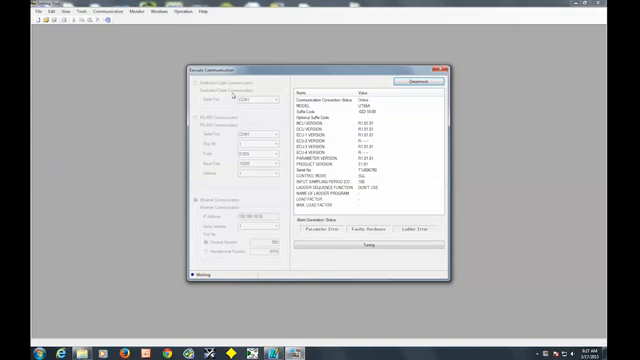
pyautogui.moveTo(262, 80)
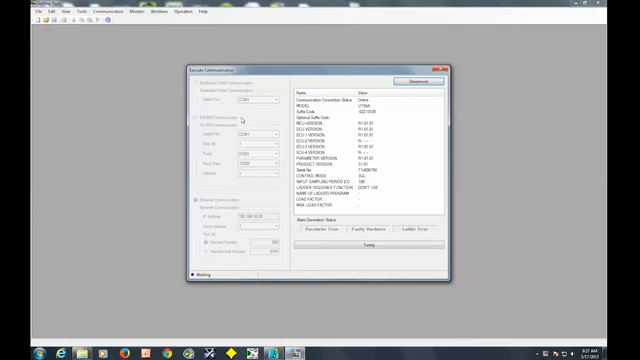
pyautogui.moveTo(256, 198)
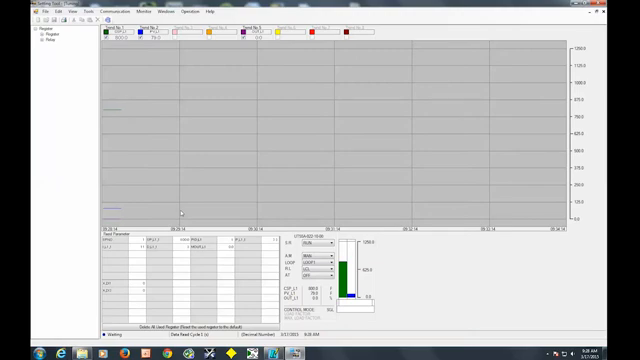
pyautogui.moveTo(120, 92)
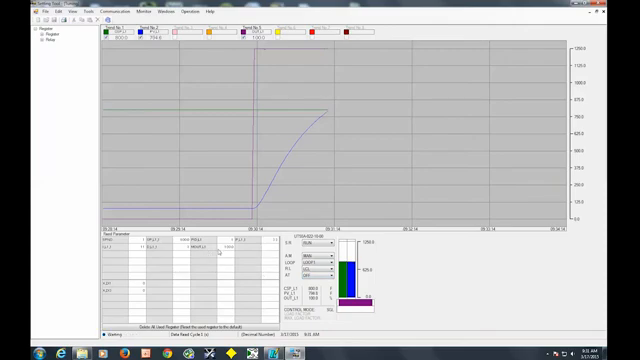
pyautogui.doubleClick(216, 250)
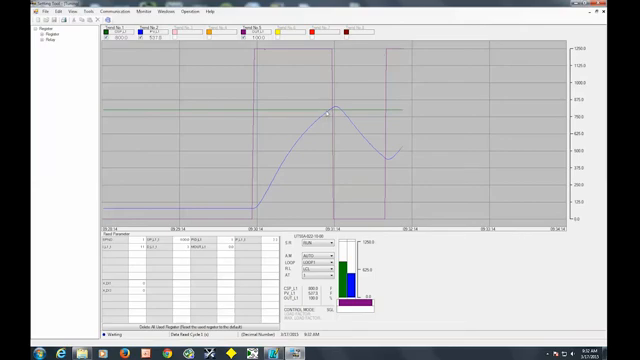
pyautogui.moveTo(398, 110)
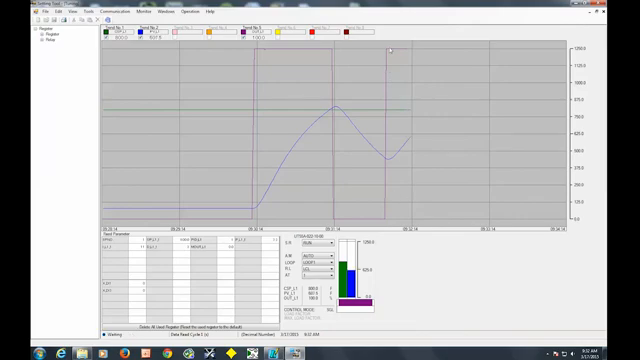
pyautogui.moveTo(444, 240)
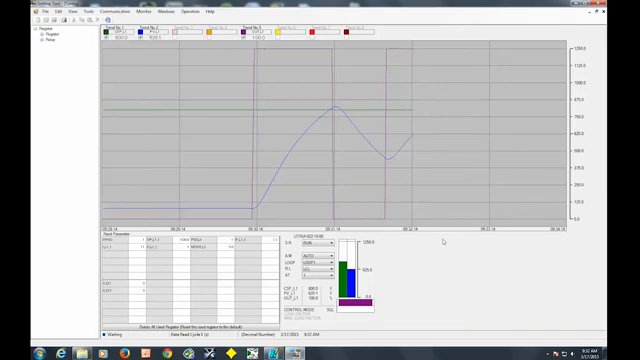